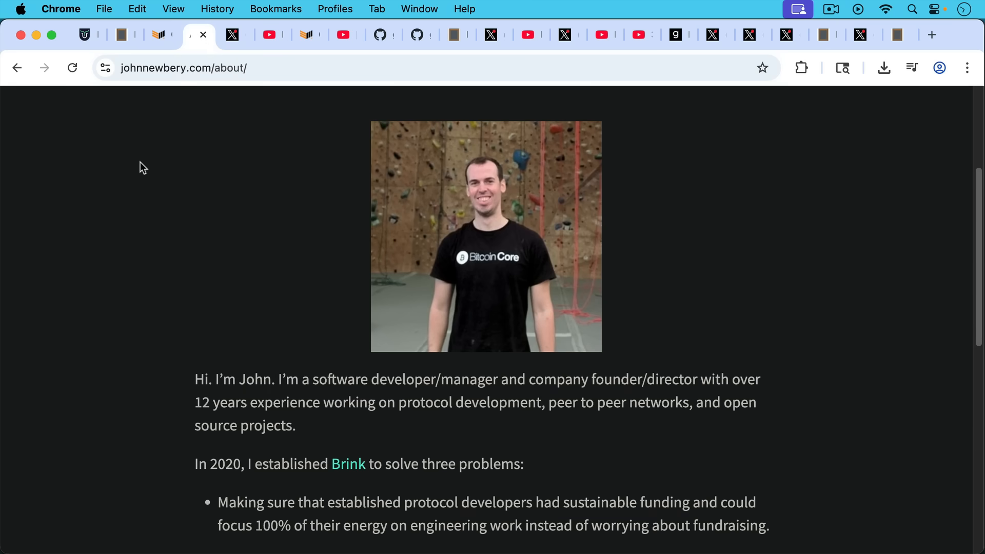
{"action": "mouse_move", "coordinate": [139, 149]}
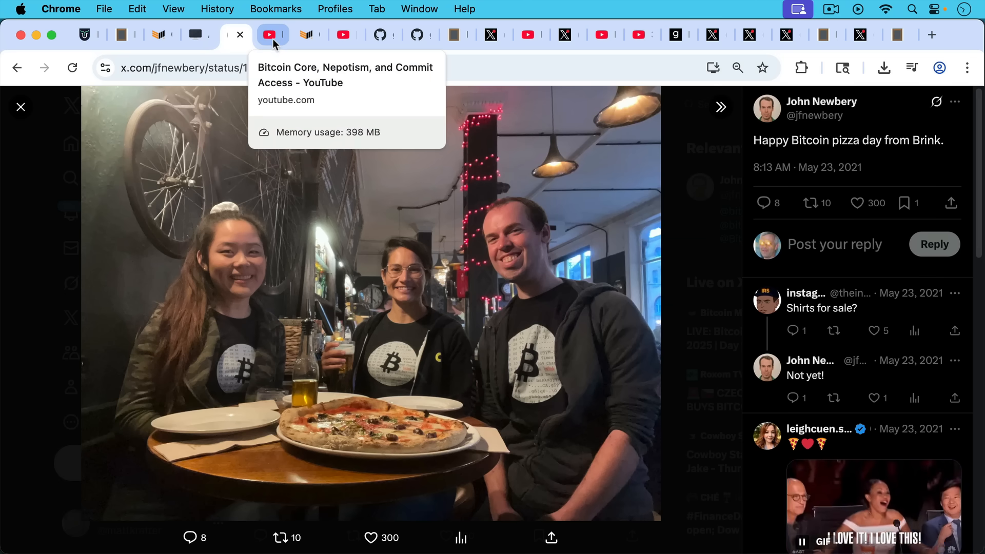
- Show the 'Bitcoin Core, Nepotism, and Commit Access' YouTube video page and its description
{"action": "left_click", "coordinate": [272, 34]}
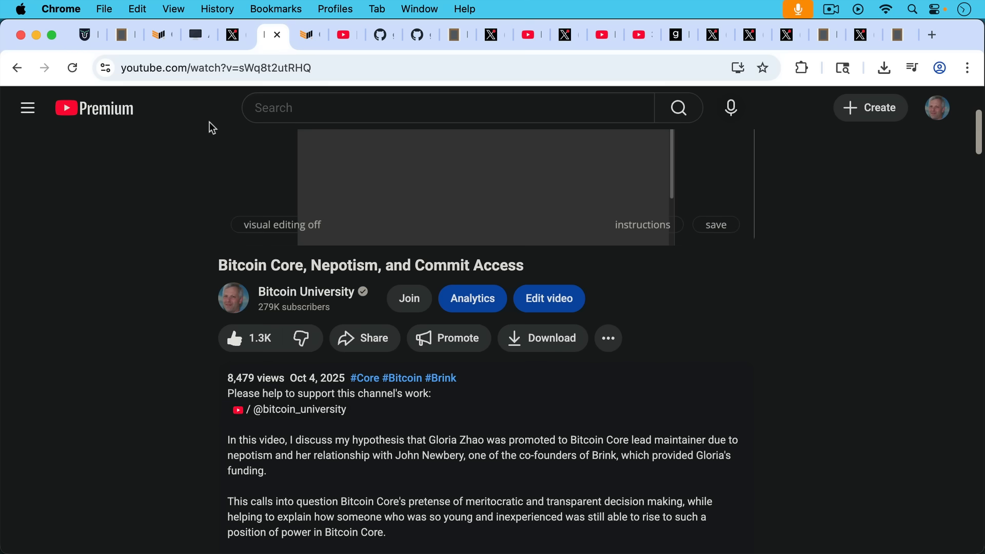
{"action": "mouse_move", "coordinate": [219, 95]}
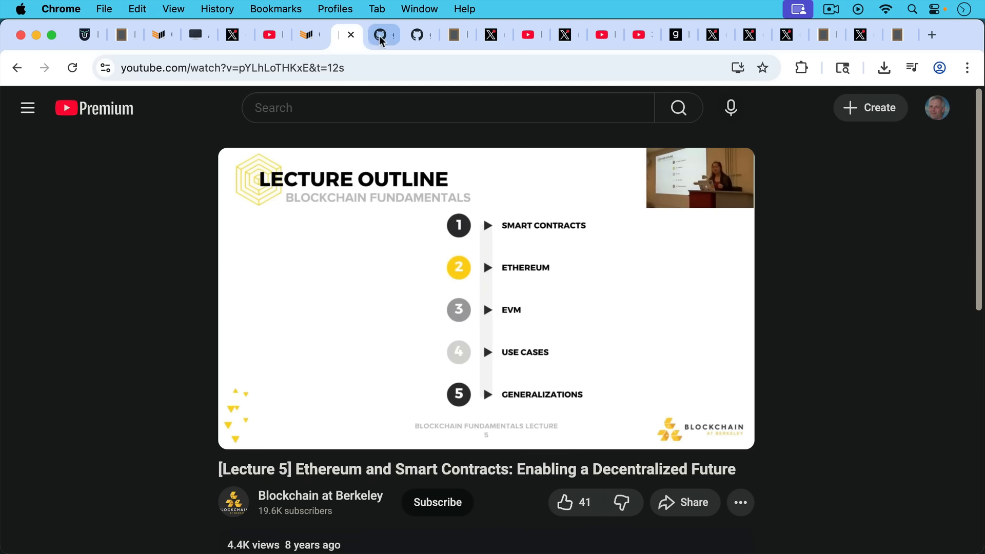
- Show glozow's GitHub repositories, including the archived 'tokensale' ICO fork
{"action": "left_click", "coordinate": [380, 36]}
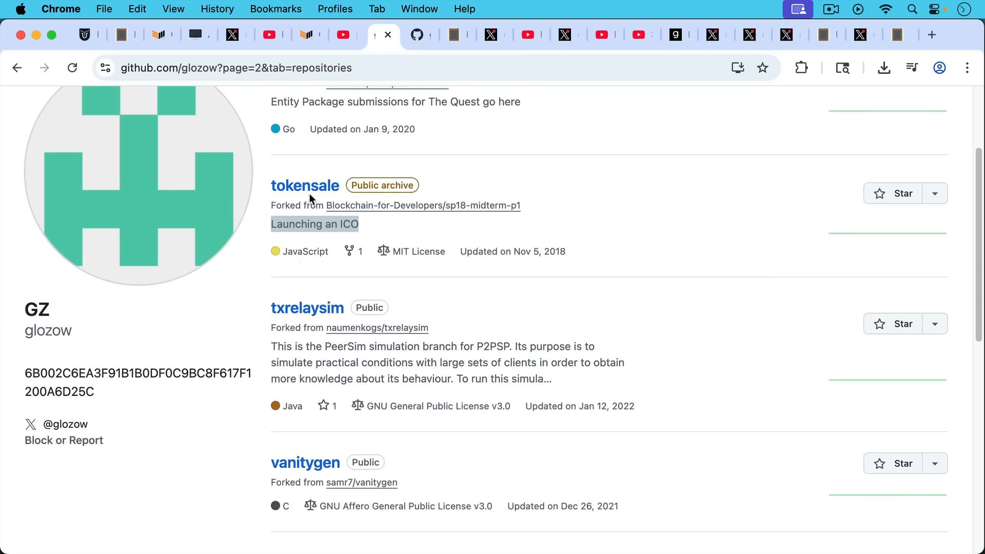
{"action": "mouse_move", "coordinate": [319, 103]}
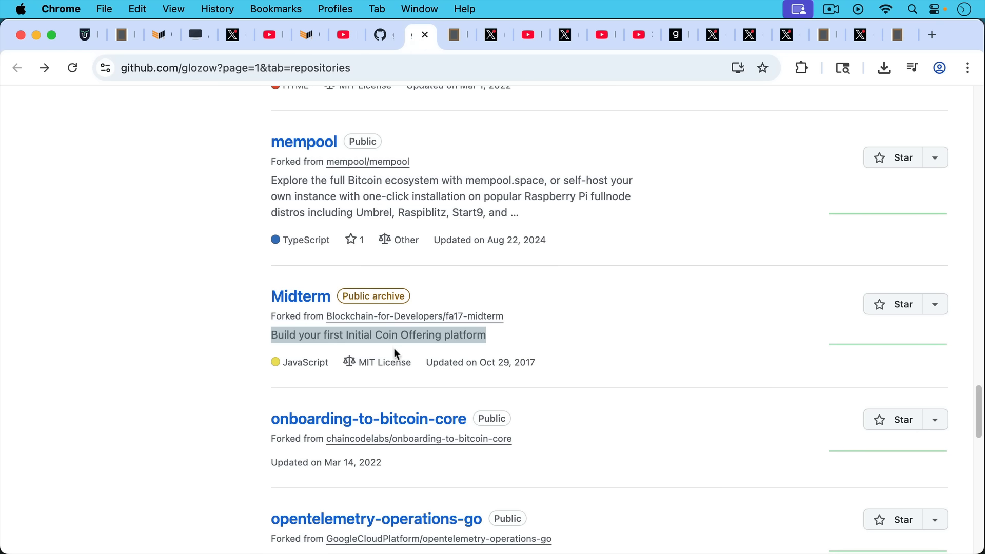
{"action": "mouse_move", "coordinate": [395, 352]}
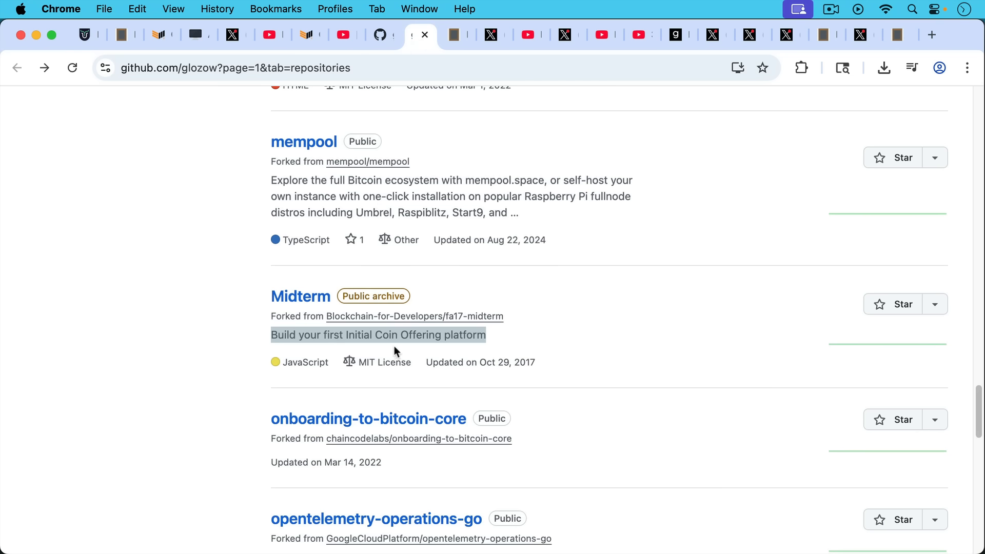
{"action": "mouse_move", "coordinate": [445, 209]}
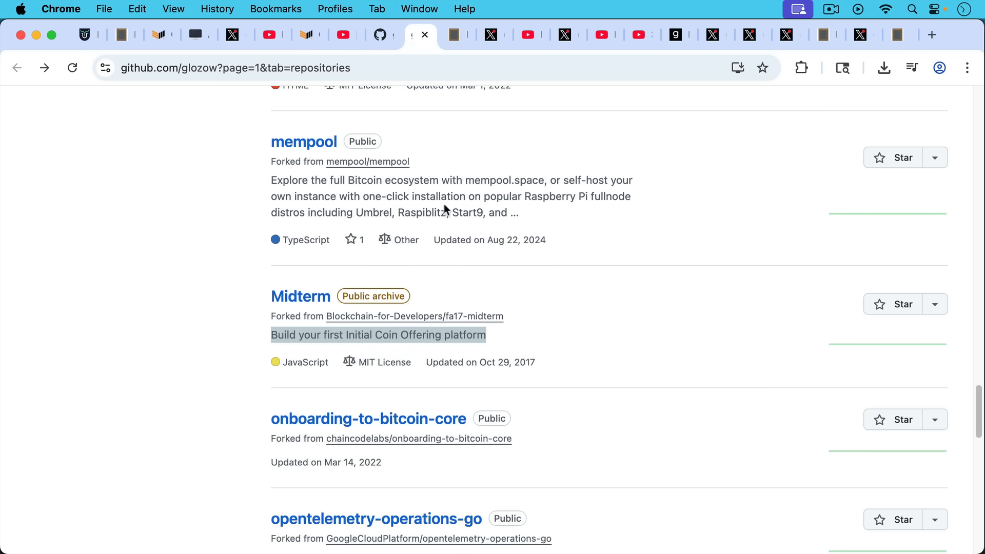
- Display the blankslate.io note 'ICOs= literal scams, mostly built on Ethereum'
{"action": "left_click", "coordinate": [457, 34]}
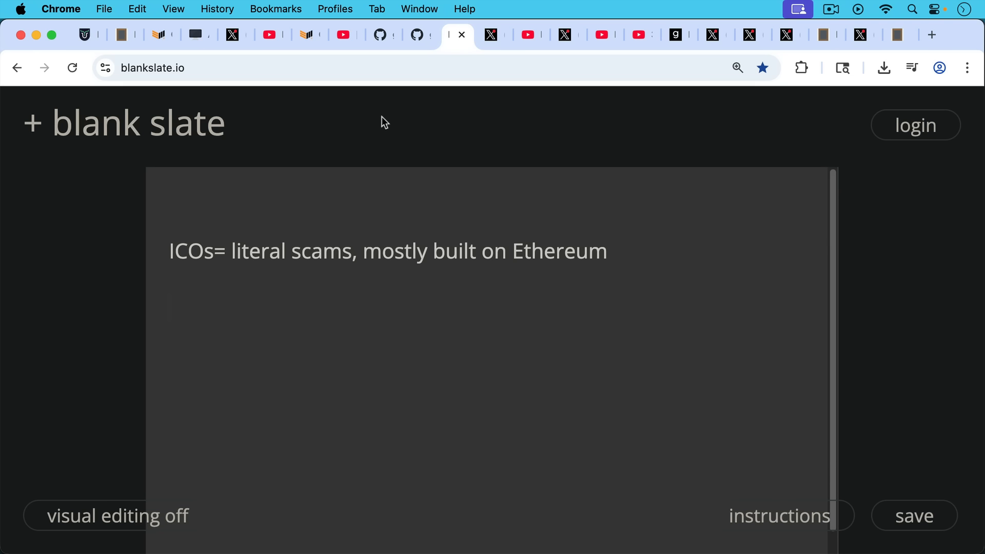
{"action": "mouse_move", "coordinate": [365, 125]}
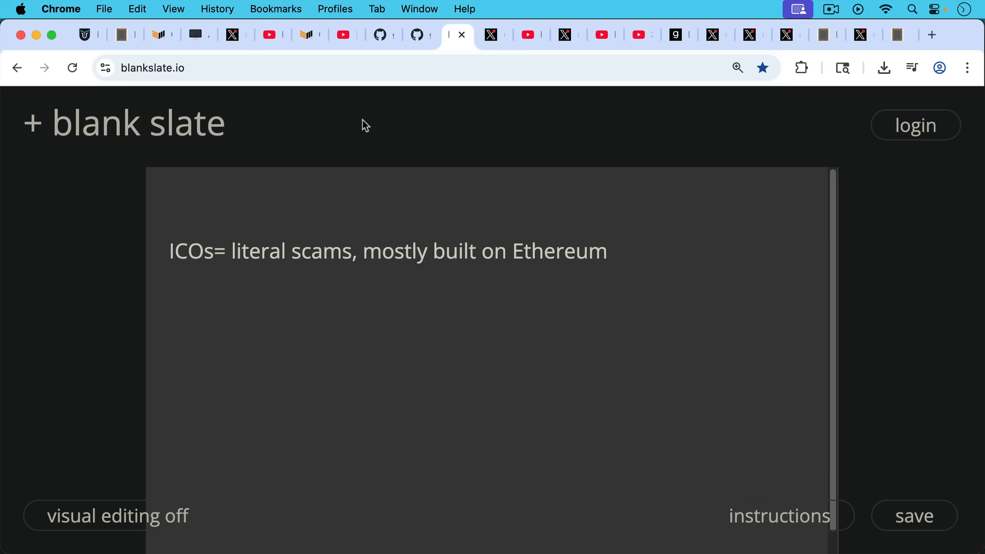
{"action": "mouse_move", "coordinate": [379, 120]}
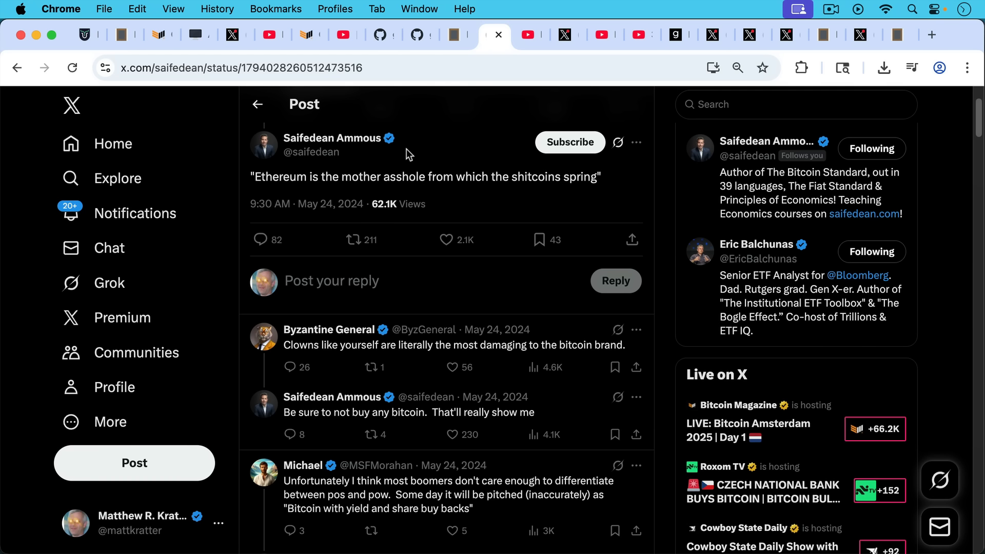
{"action": "mouse_move", "coordinate": [408, 129]}
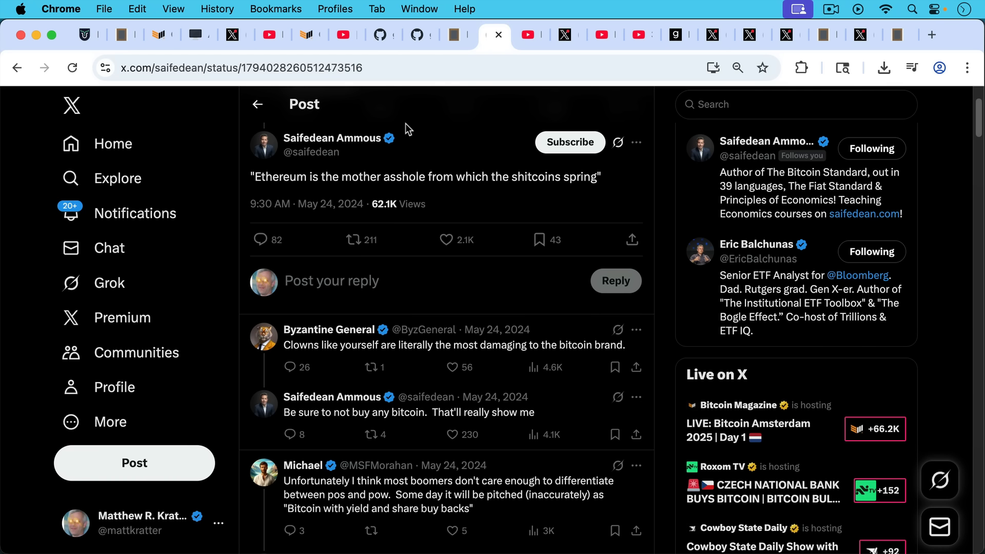
{"action": "mouse_move", "coordinate": [429, 137]}
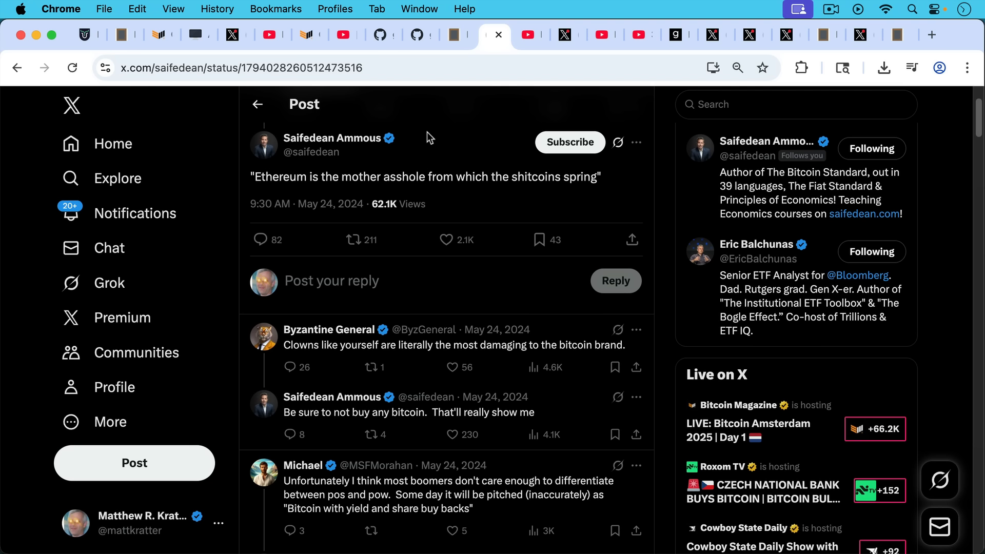
{"action": "mouse_move", "coordinate": [428, 123]}
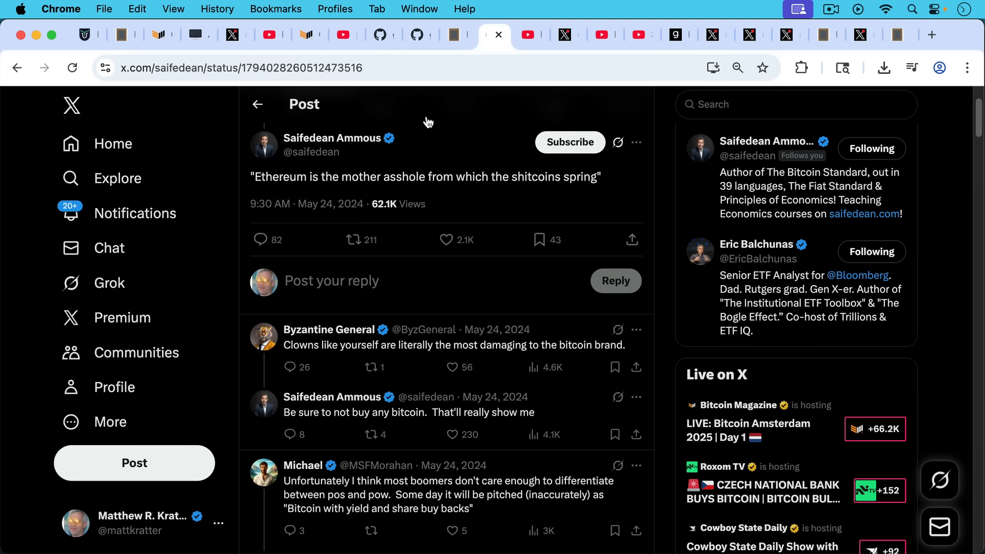
{"action": "mouse_move", "coordinate": [438, 112]}
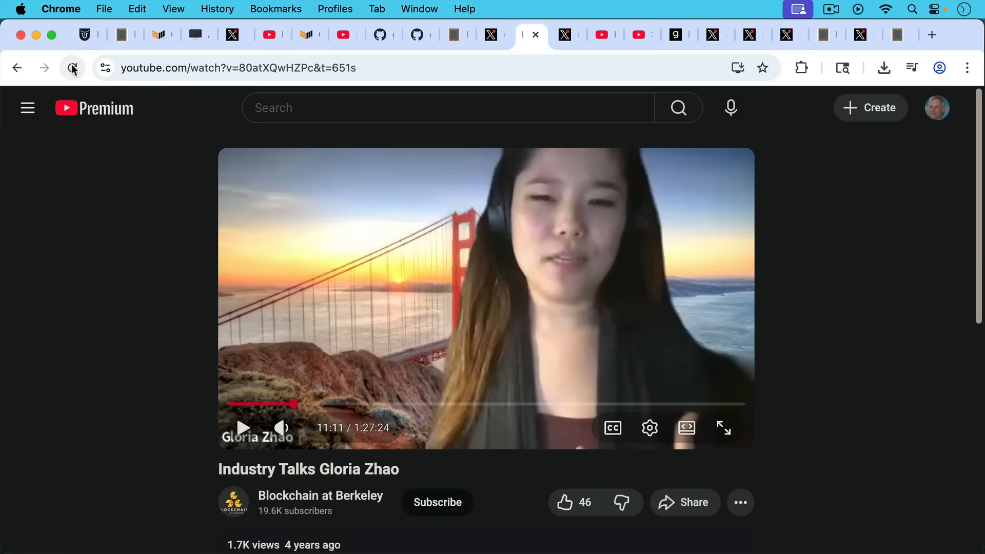
- Reload the 'Industry Talks Gloria Zhao' video at the 11:11 mark
{"action": "left_click", "coordinate": [72, 68]}
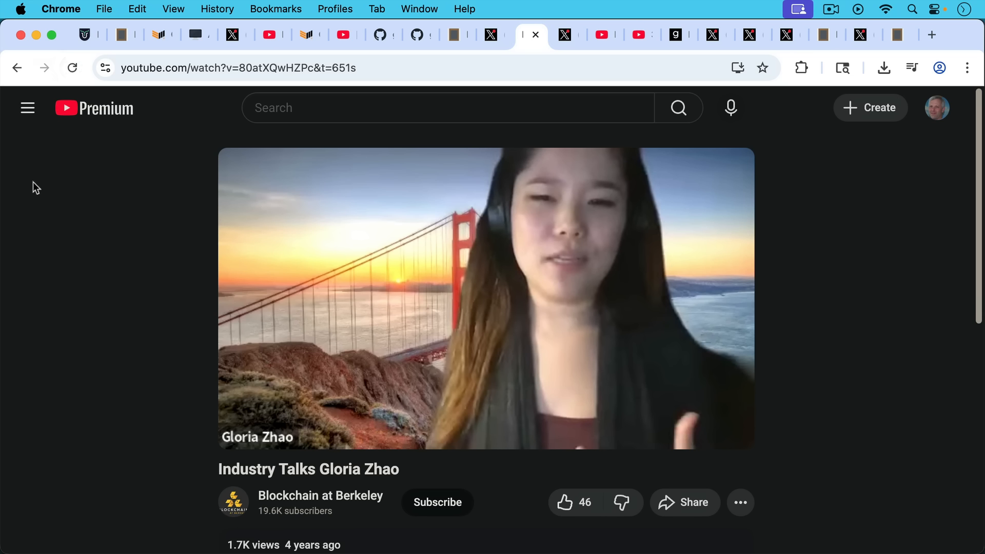
{"action": "mouse_move", "coordinate": [53, 199]}
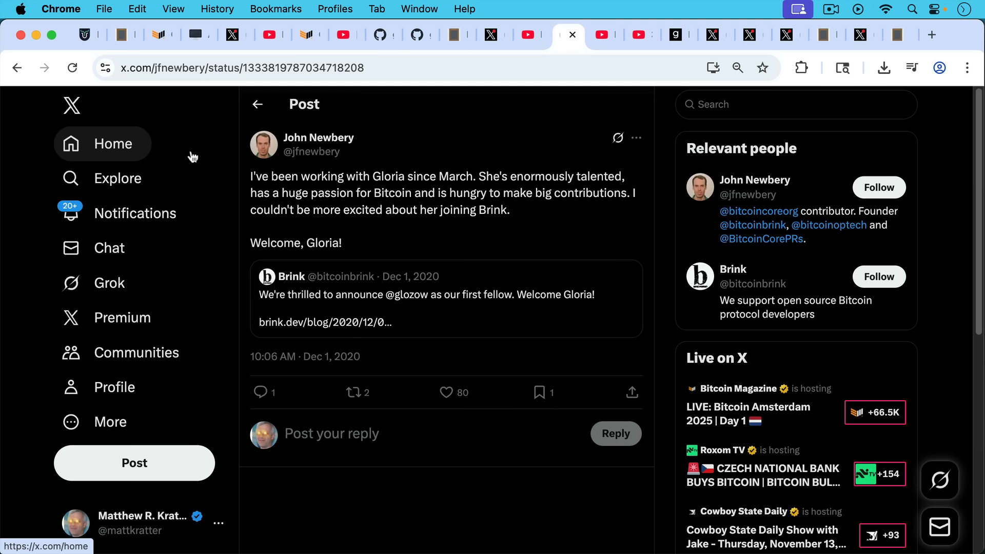
{"action": "mouse_move", "coordinate": [190, 155]}
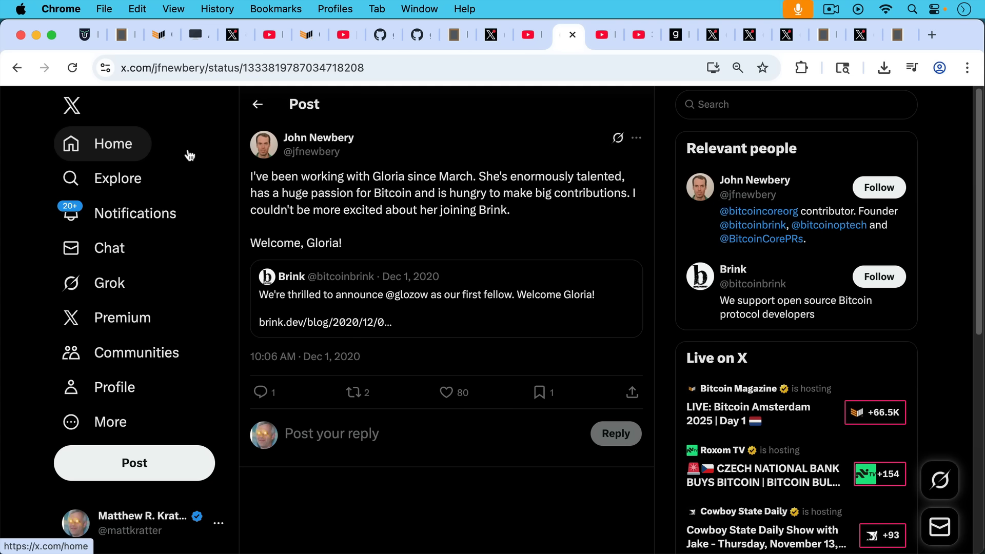
{"action": "mouse_move", "coordinate": [223, 154]}
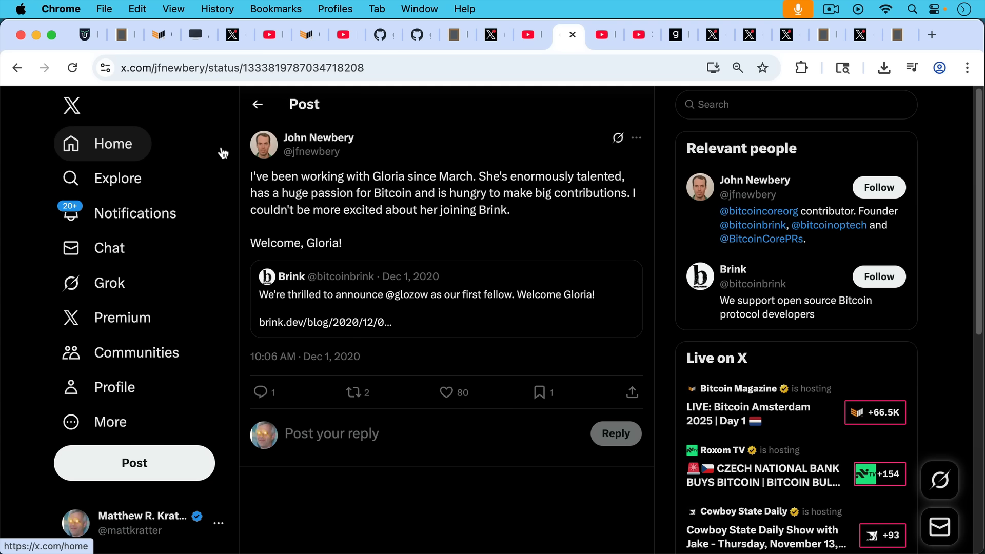
{"action": "mouse_move", "coordinate": [458, 122]}
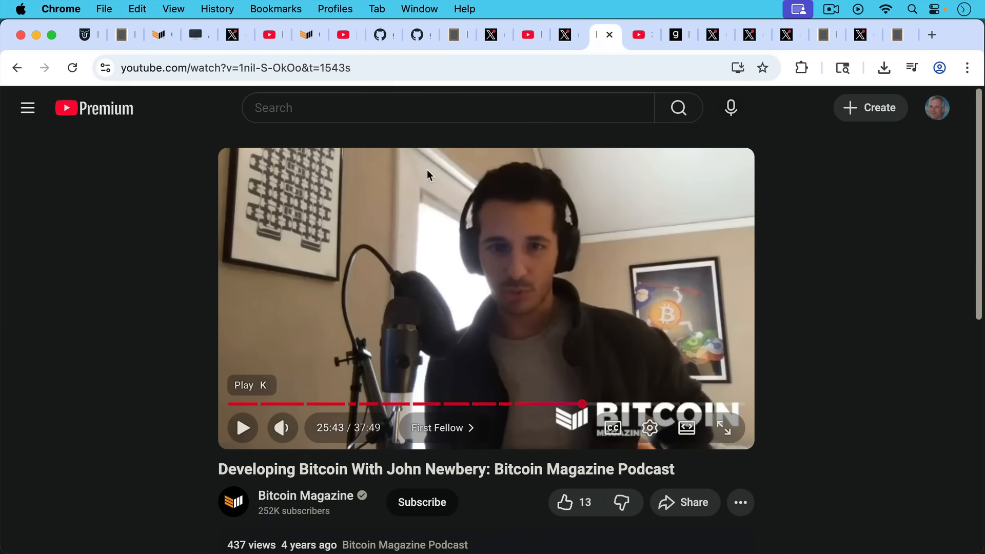
{"action": "mouse_move", "coordinate": [204, 121]}
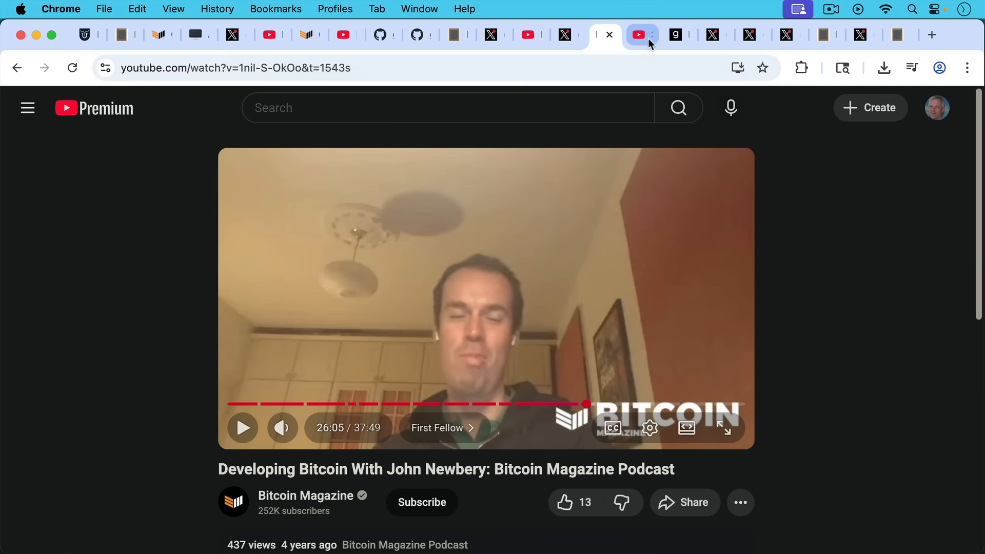
- Show Valkyrie Investments' 'The Life of a Bitcoin Core Developer w/ Gloria Zhao' video
{"action": "left_click", "coordinate": [641, 35]}
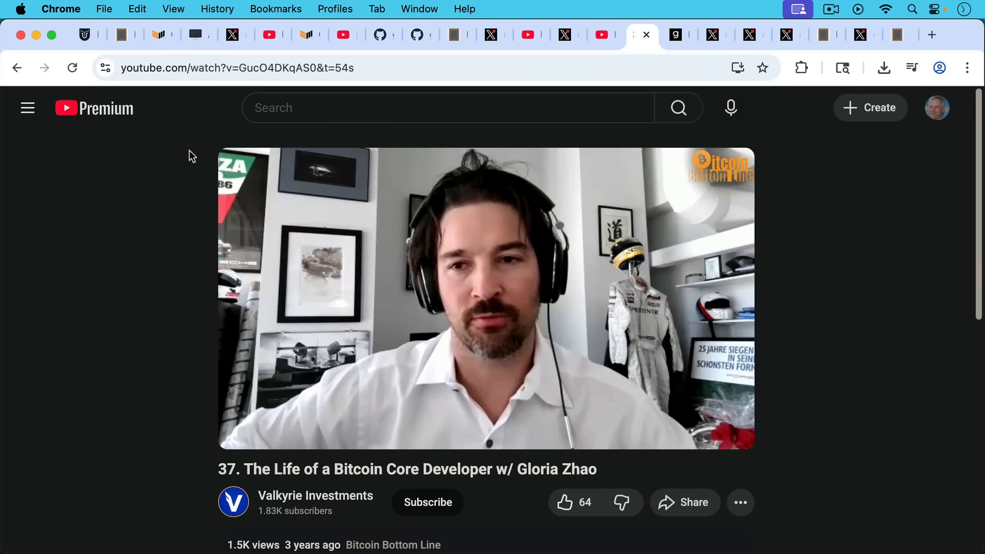
{"action": "mouse_move", "coordinate": [262, 364]}
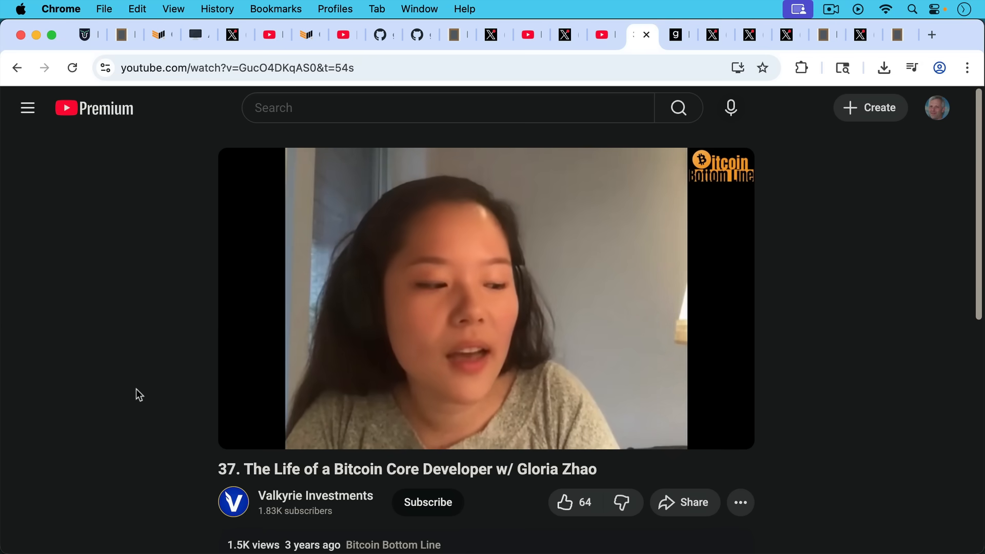
- Play the Valkyrie interview briefly from about 1:13, then show Glassnode's Bitcoin UTXO Set dashboard
{"action": "left_click", "coordinate": [485, 299]}
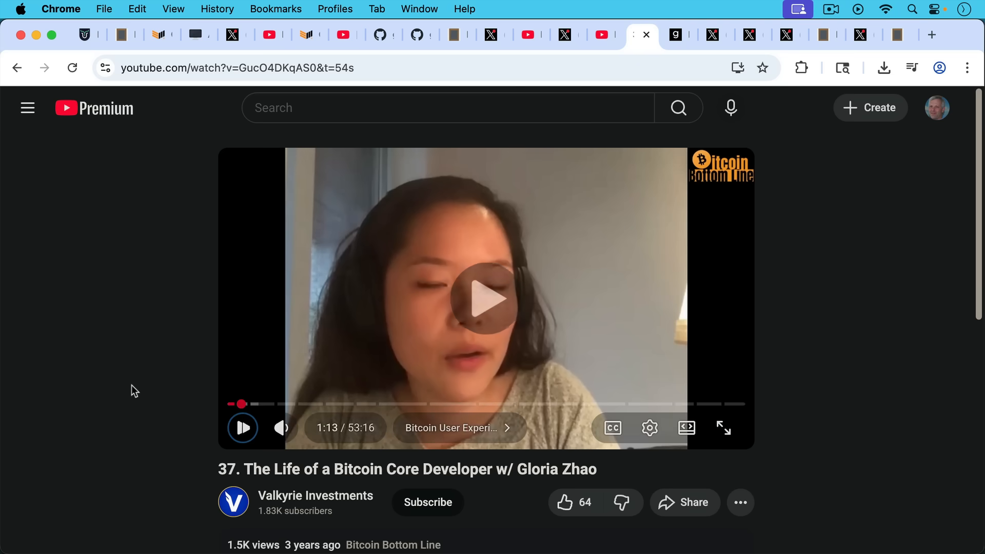
{"action": "left_click", "coordinate": [486, 298]}
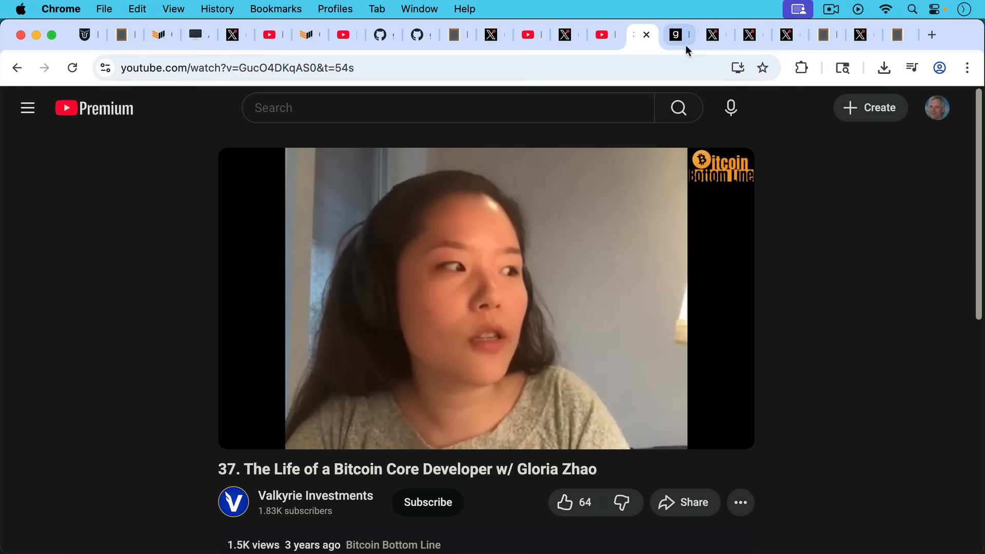
{"action": "left_click", "coordinate": [678, 34]}
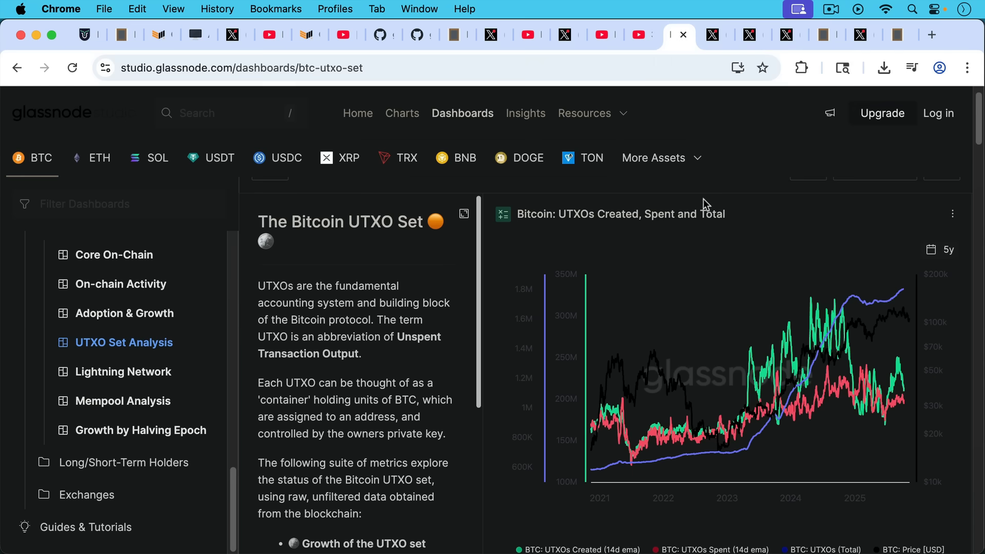
{"action": "mouse_move", "coordinate": [741, 447]}
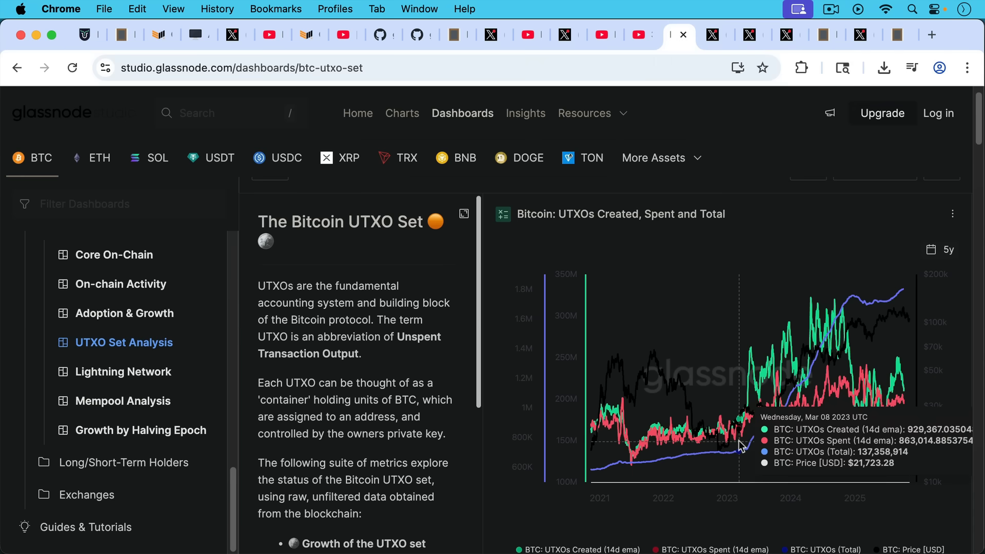
{"action": "mouse_move", "coordinate": [754, 455]}
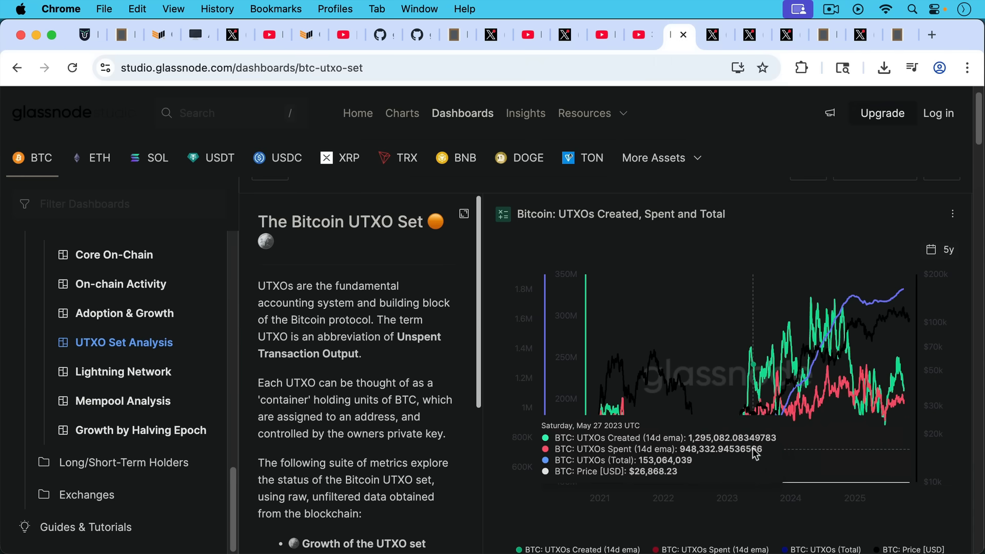
{"action": "mouse_move", "coordinate": [751, 459]}
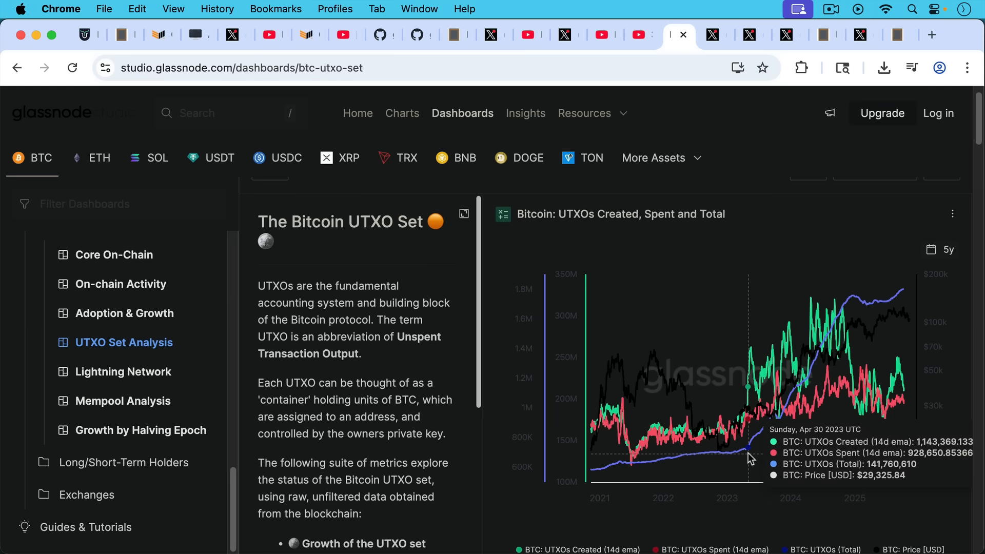
{"action": "mouse_move", "coordinate": [775, 440]}
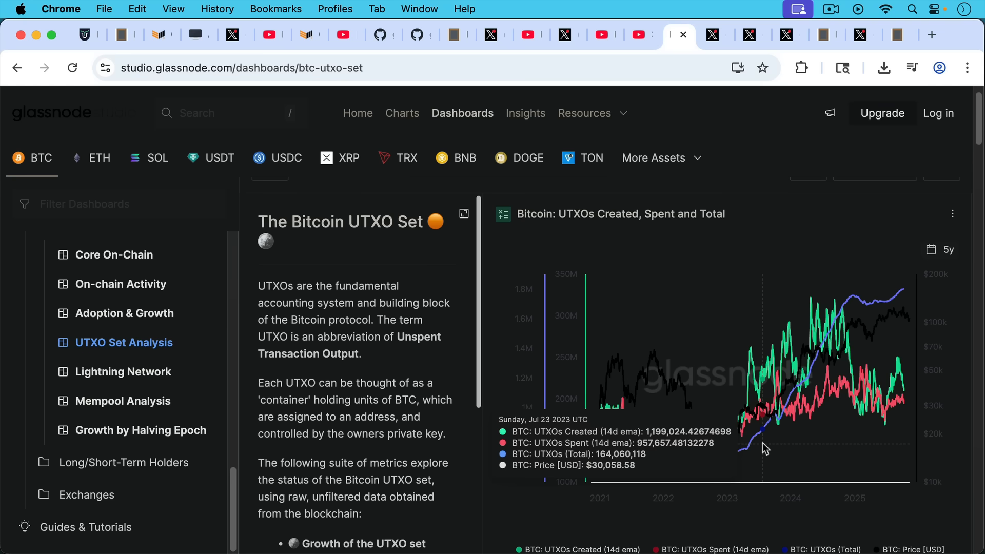
{"action": "mouse_move", "coordinate": [764, 446]}
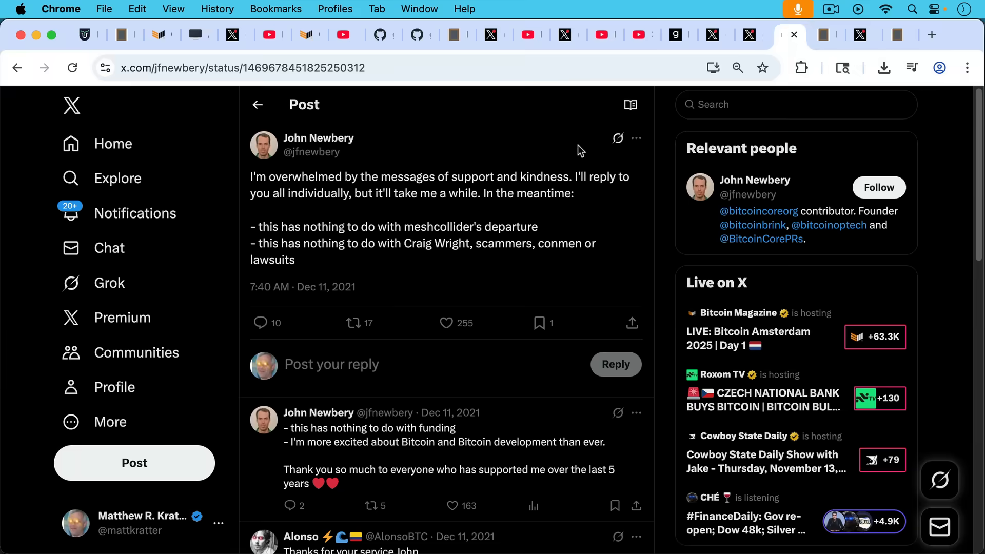
{"action": "mouse_move", "coordinate": [622, 241]}
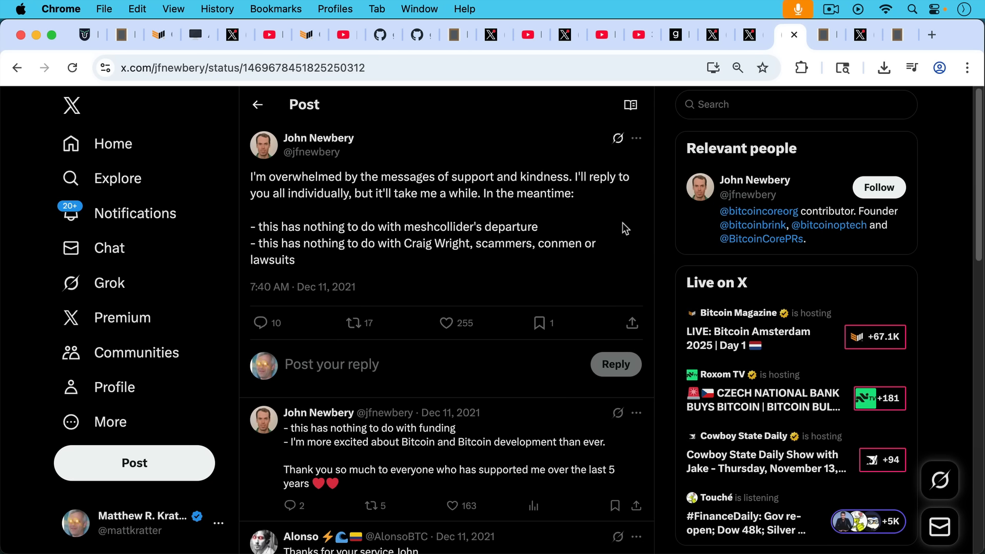
{"action": "mouse_move", "coordinate": [798, 62]}
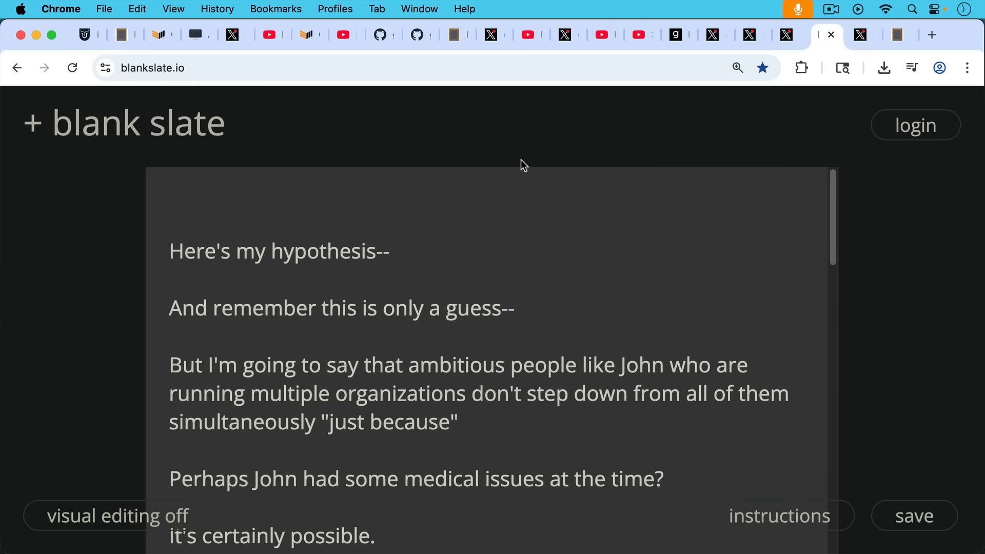
{"action": "scroll", "scroll_direction": "down", "scroll_amount": 3}
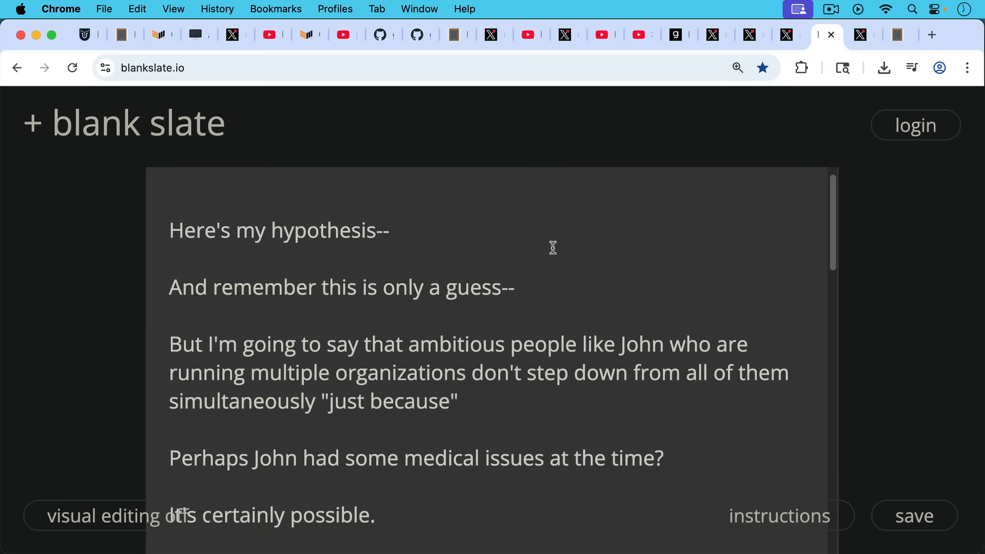
{"action": "mouse_move", "coordinate": [550, 247]}
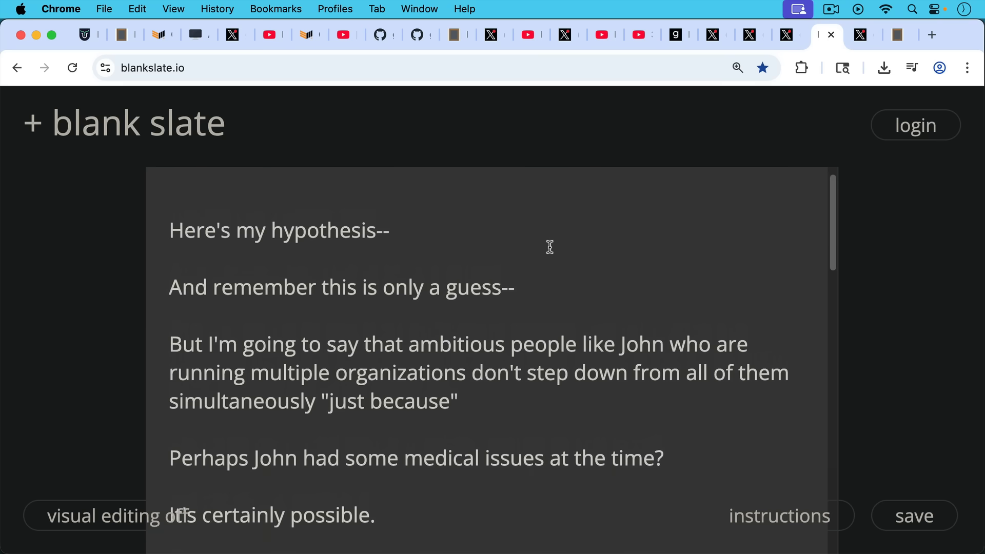
{"action": "mouse_move", "coordinate": [543, 257]}
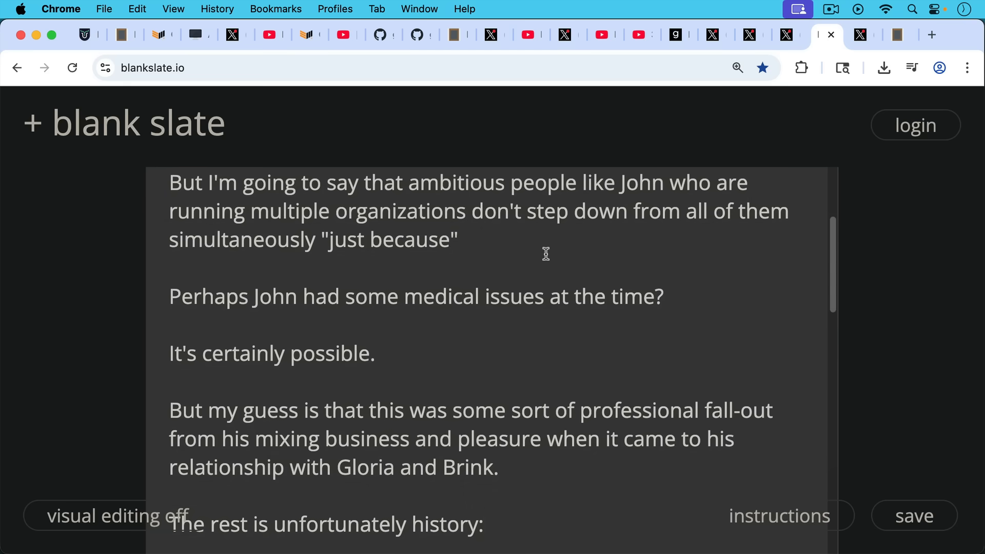
{"action": "scroll", "scroll_direction": "down", "scroll_amount": 3}
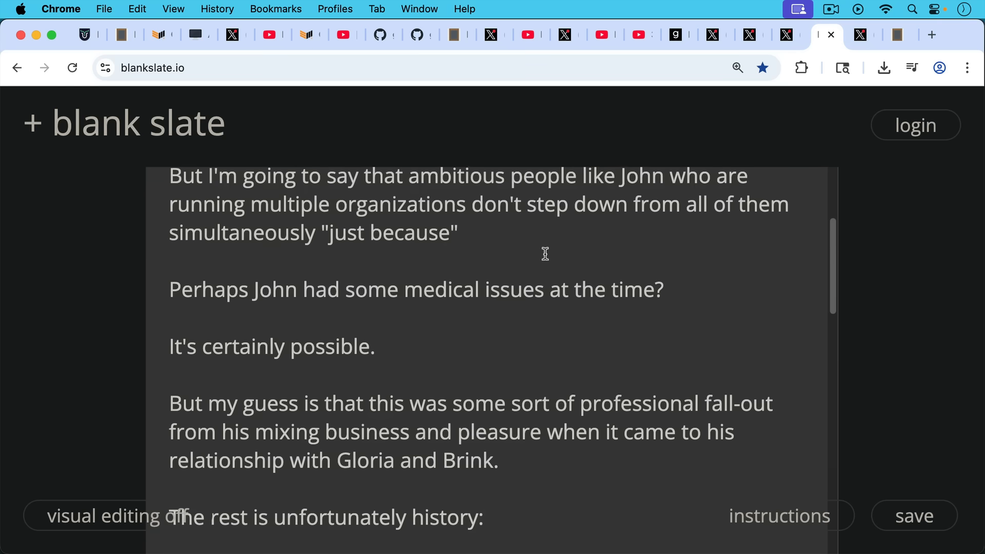
{"action": "scroll", "scroll_direction": "down", "scroll_amount": 3}
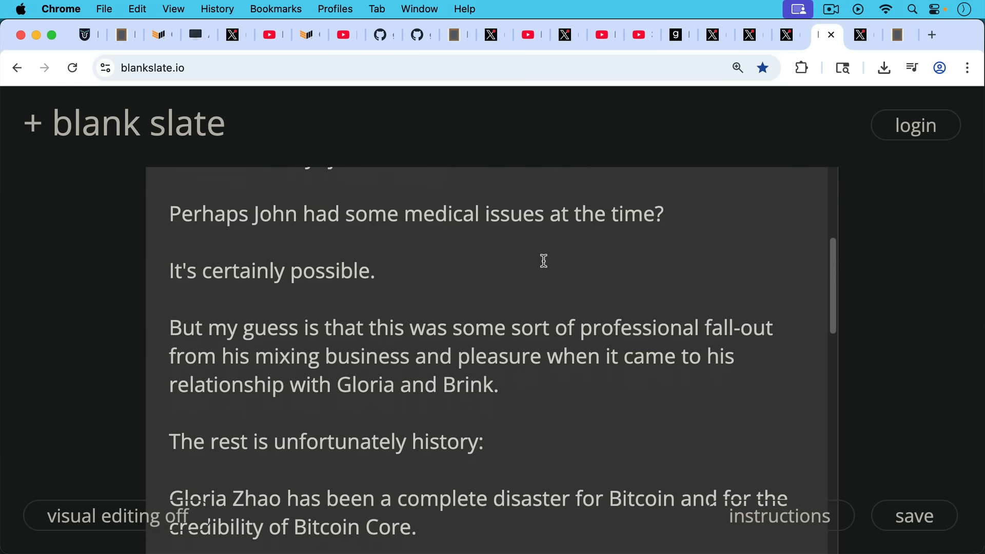
{"action": "scroll", "scroll_direction": "down", "scroll_amount": 3}
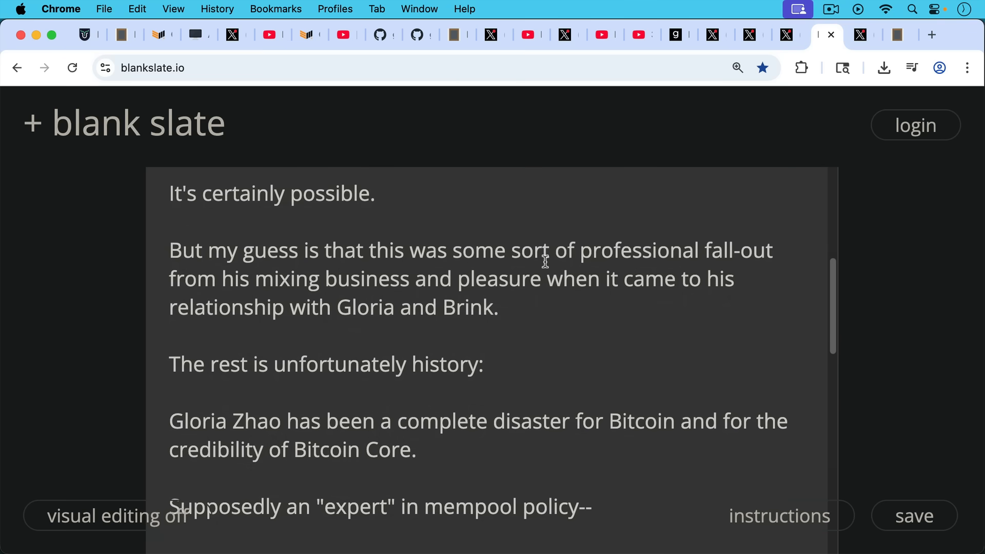
{"action": "scroll", "scroll_direction": "down", "scroll_amount": 3}
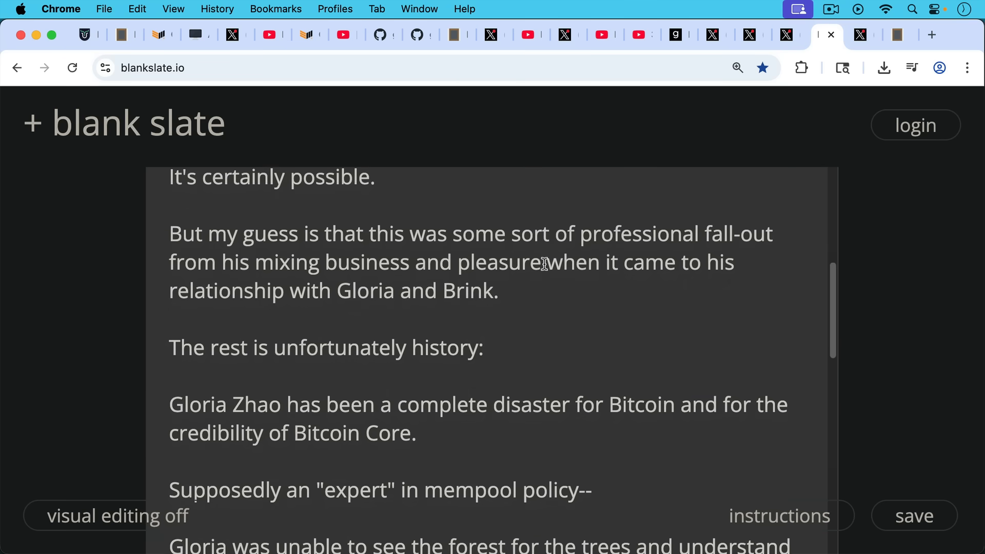
{"action": "scroll", "scroll_direction": "down", "scroll_amount": 3}
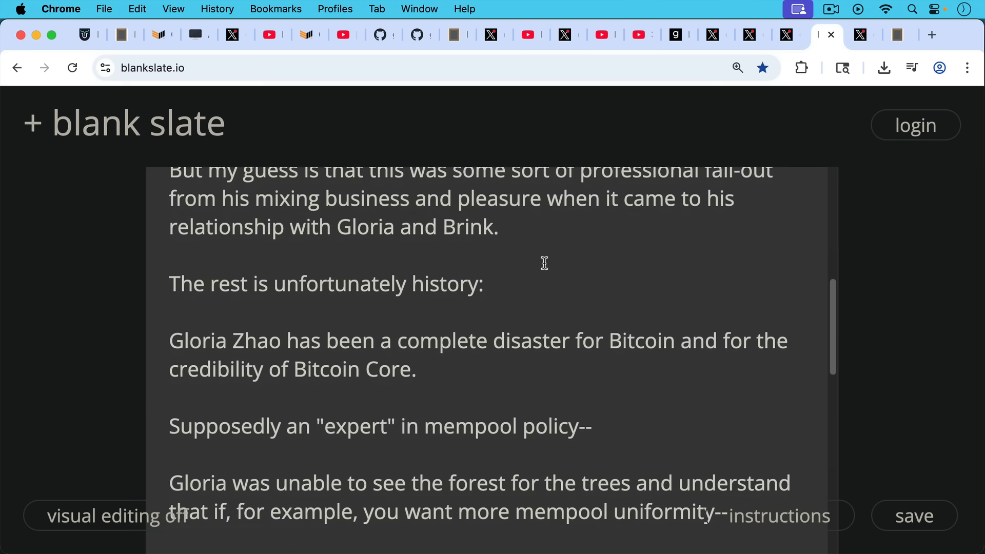
{"action": "scroll", "scroll_direction": "down", "scroll_amount": 3}
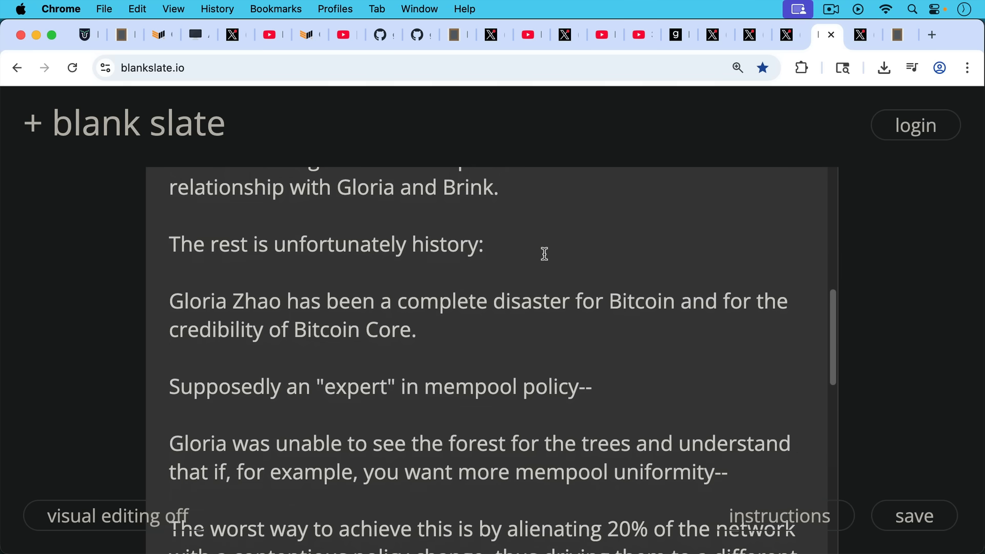
{"action": "scroll", "scroll_direction": "down", "scroll_amount": 3}
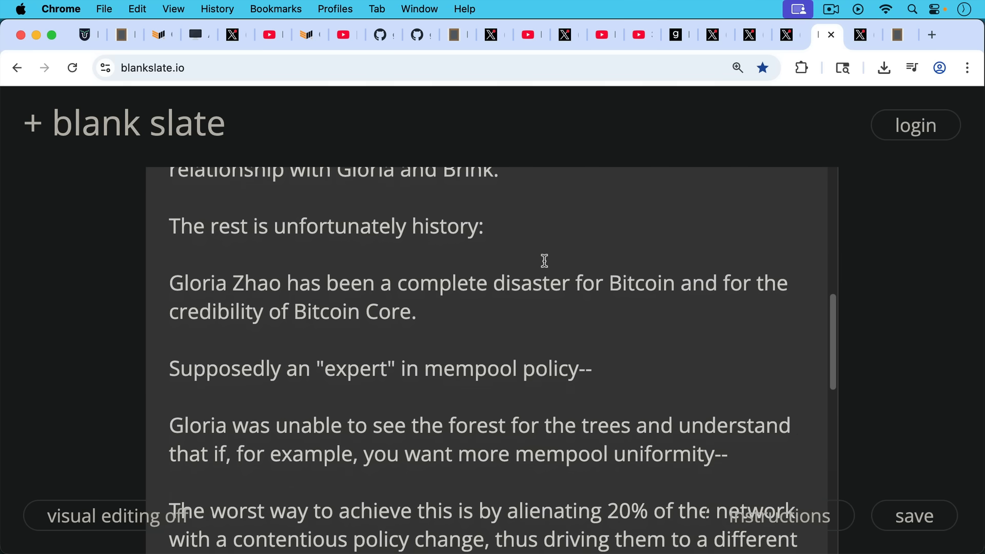
{"action": "mouse_move", "coordinate": [547, 271]}
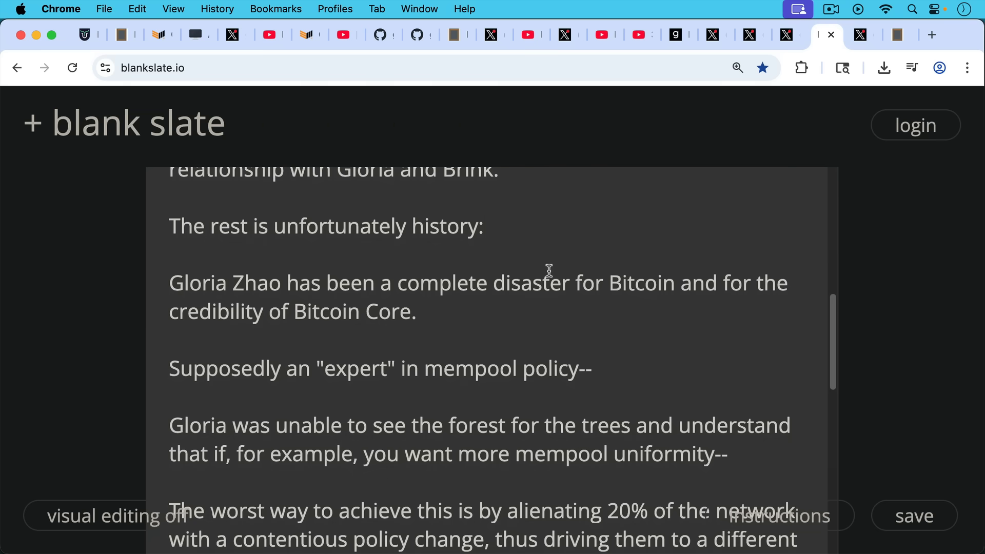
{"action": "scroll", "scroll_direction": "down", "scroll_amount": 3}
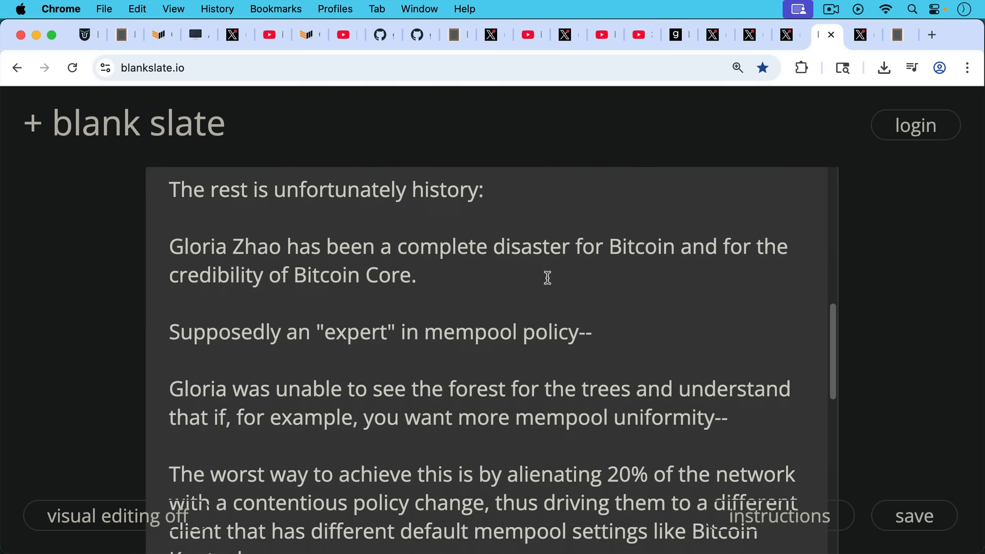
{"action": "scroll", "scroll_direction": "down", "scroll_amount": 3}
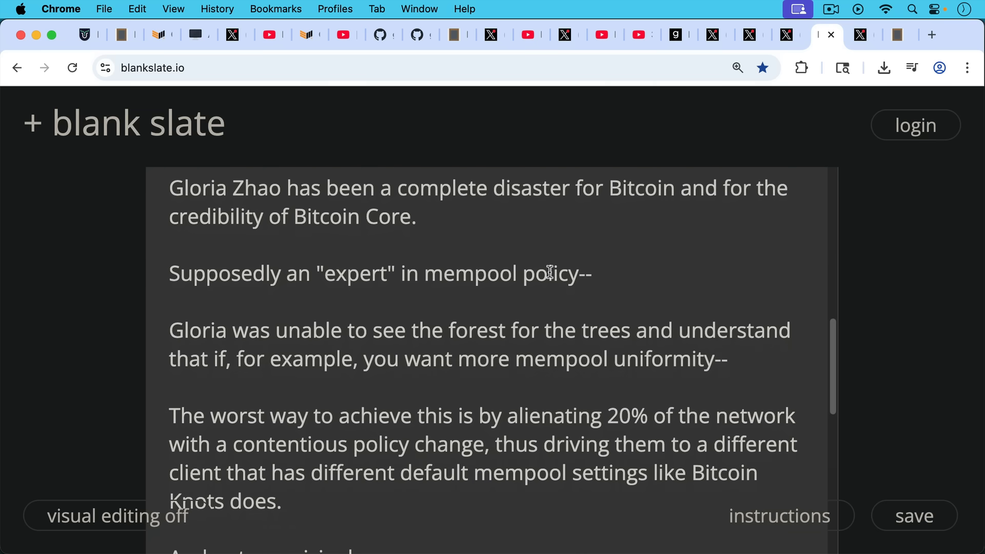
{"action": "mouse_move", "coordinate": [550, 247]}
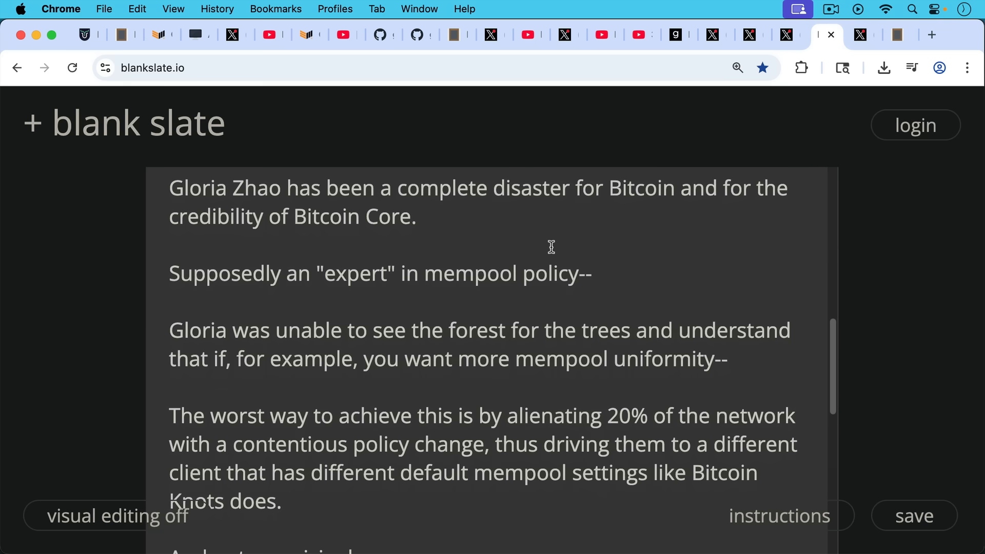
{"action": "scroll", "scroll_direction": "down", "scroll_amount": 3}
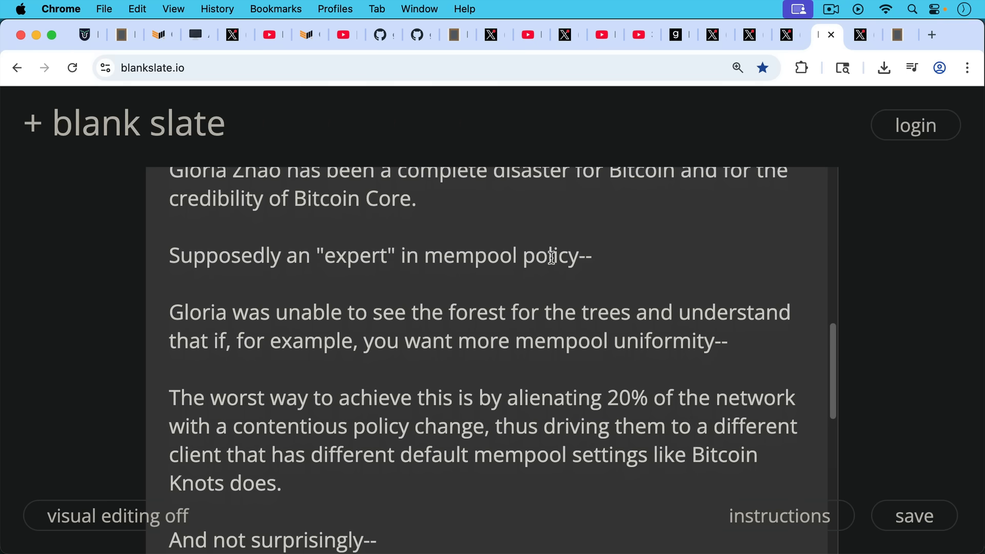
{"action": "scroll", "scroll_direction": "down", "scroll_amount": 3}
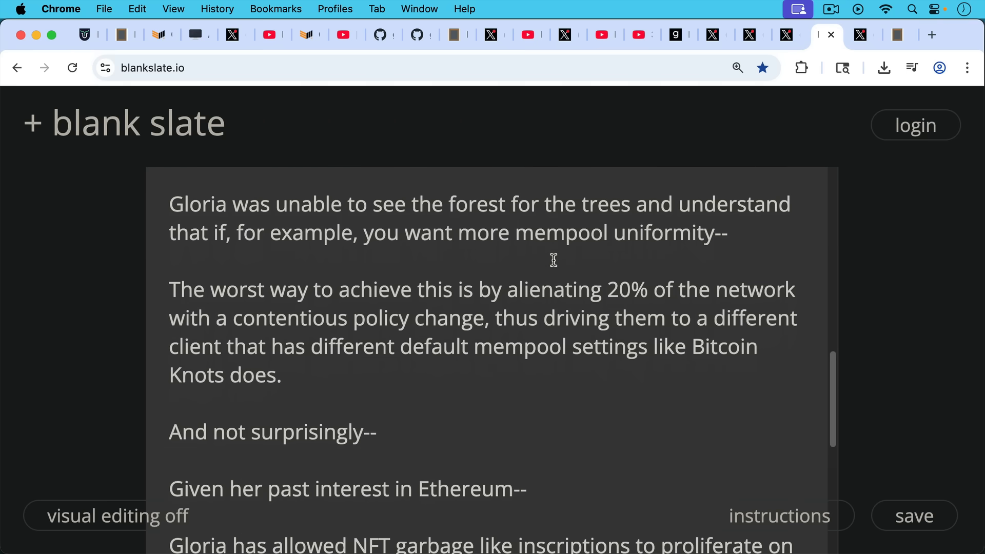
{"action": "scroll", "scroll_direction": "down", "scroll_amount": 3}
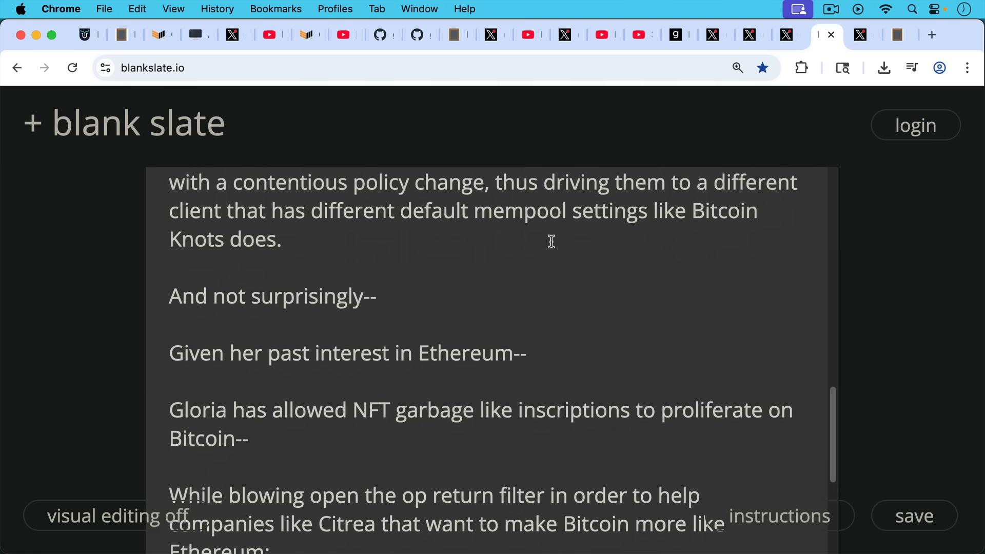
{"action": "scroll", "scroll_direction": "down", "scroll_amount": 3}
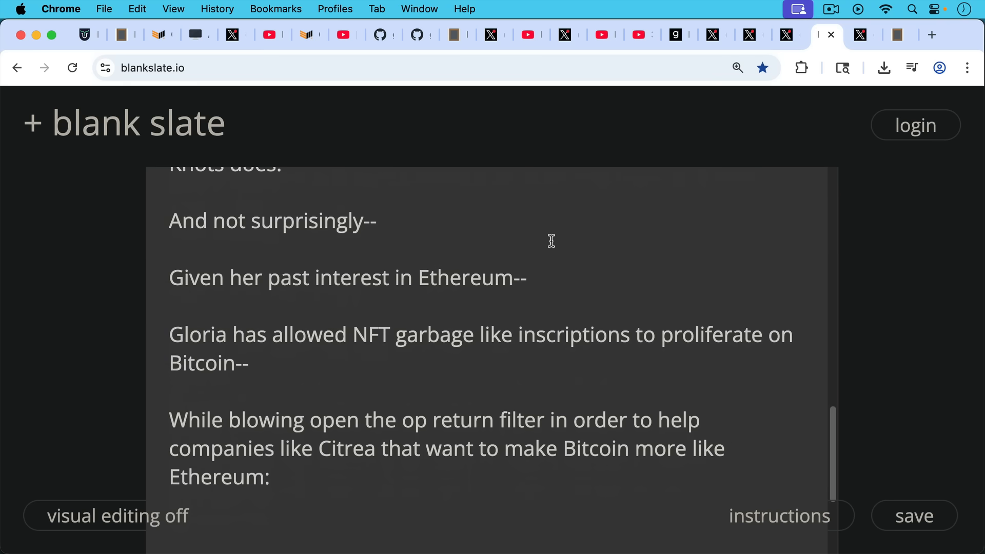
{"action": "mouse_move", "coordinate": [550, 255]}
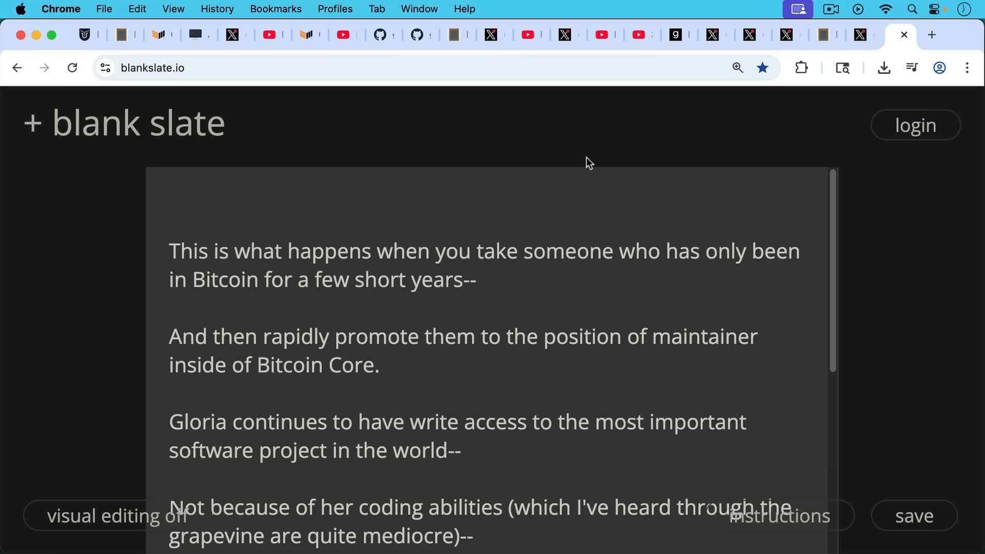
{"action": "mouse_move", "coordinate": [589, 183]}
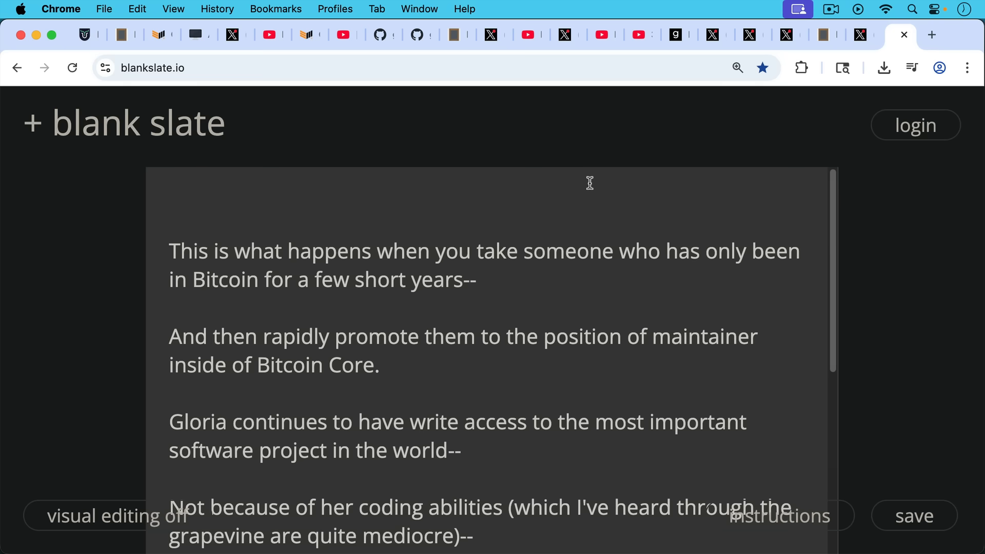
{"action": "mouse_move", "coordinate": [613, 196]}
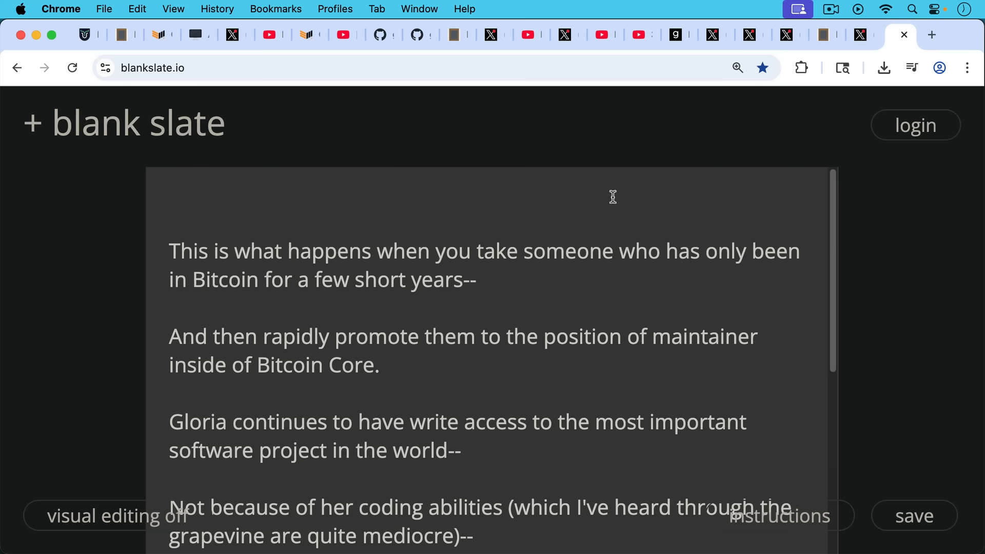
{"action": "mouse_move", "coordinate": [653, 209]}
{"action": "type", "text": "But simply because of her relationship with someone who apparently used funding dollars to buy a girlfriend"}
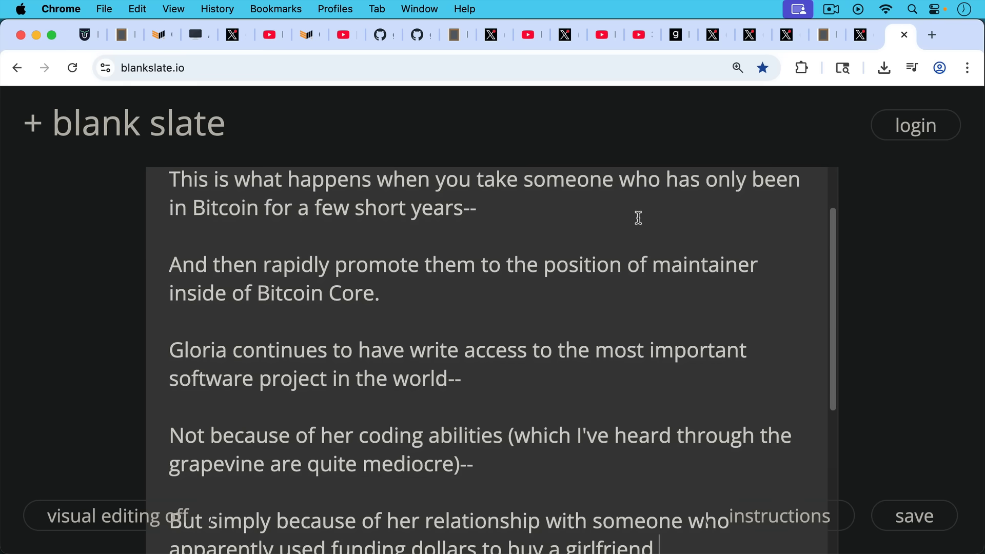
{"action": "mouse_move", "coordinate": [636, 219]}
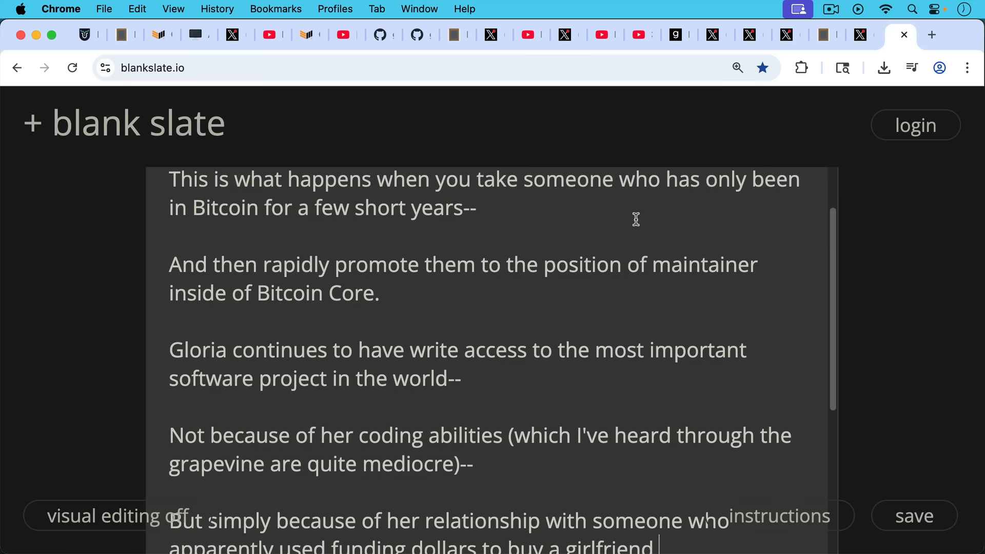
- Scroll the blankslate.io note claiming Gloria keeps write access through her relationship
{"action": "scroll", "scroll_direction": "down", "scroll_amount": 3}
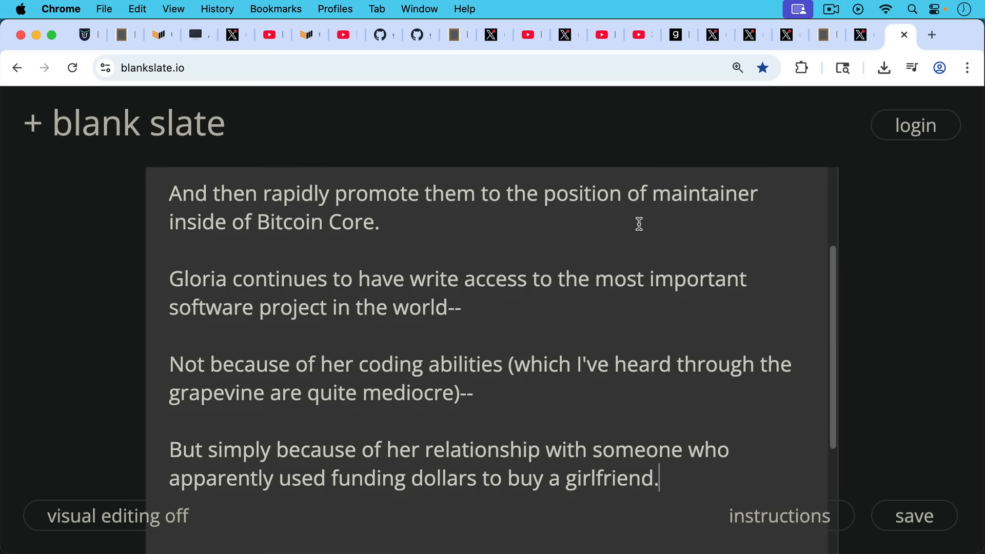
{"action": "scroll", "scroll_direction": "down", "scroll_amount": 3}
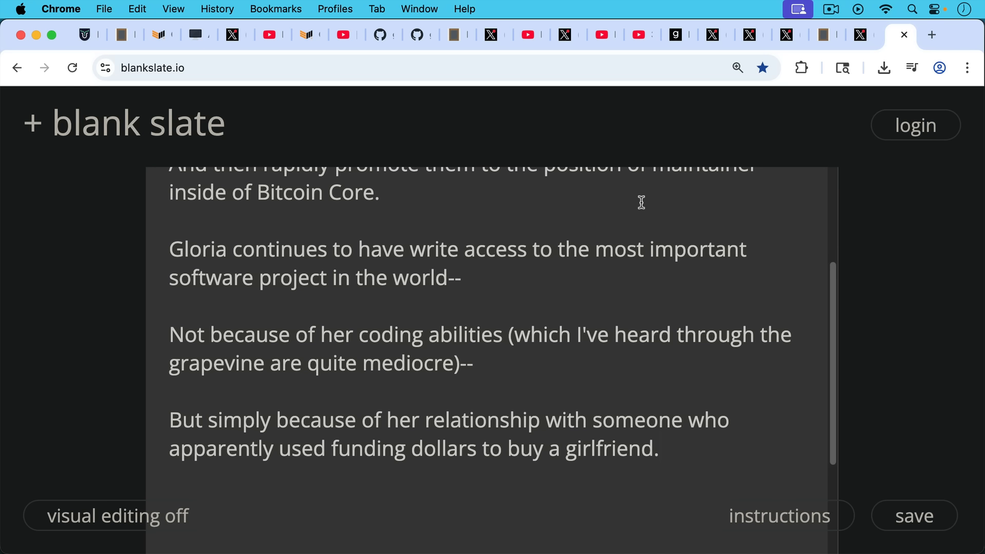
{"action": "mouse_move", "coordinate": [647, 207]}
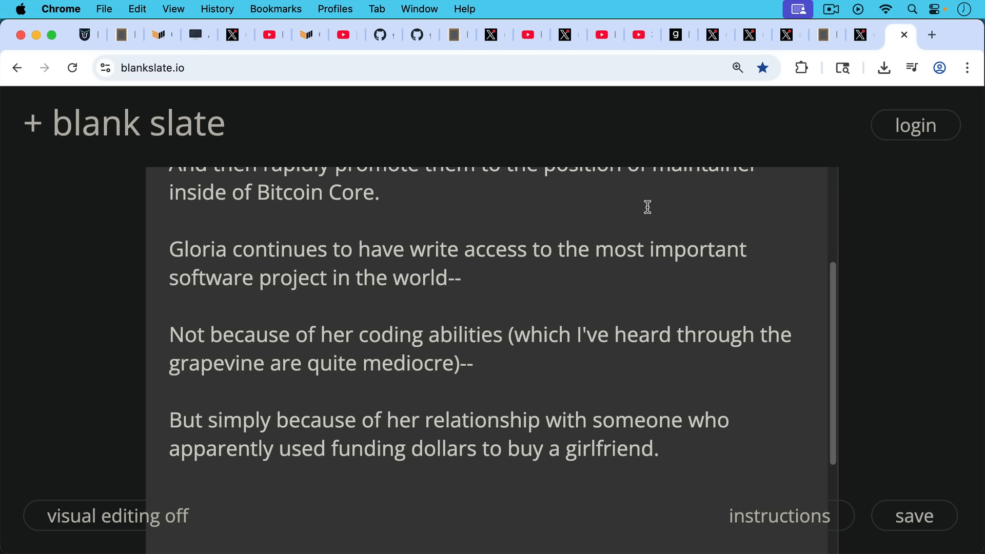